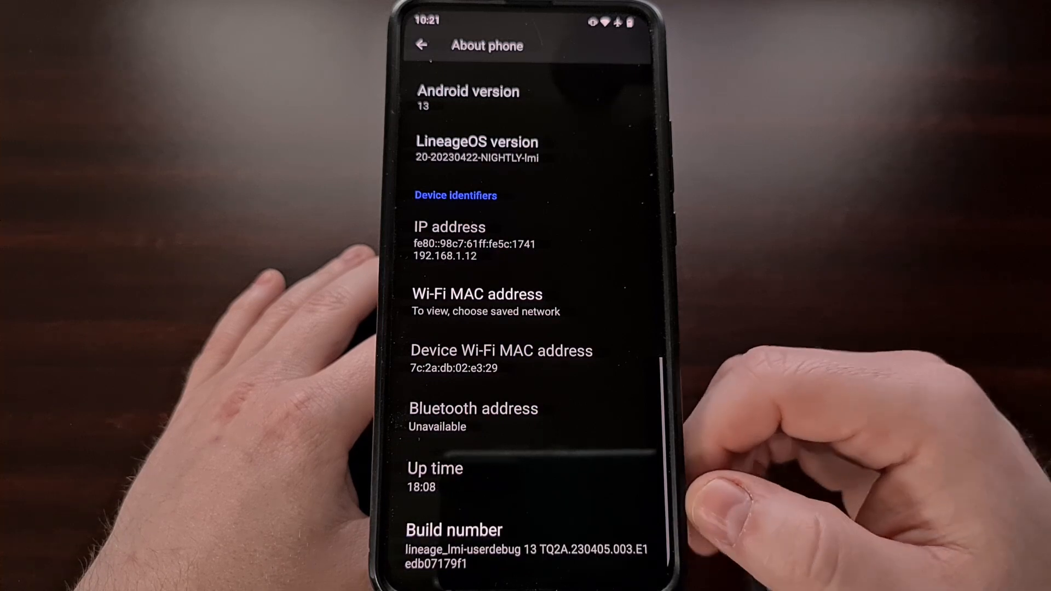
Go back from About phone to the main Settings list.
{"action": "left_click", "coordinate": [423, 43]}
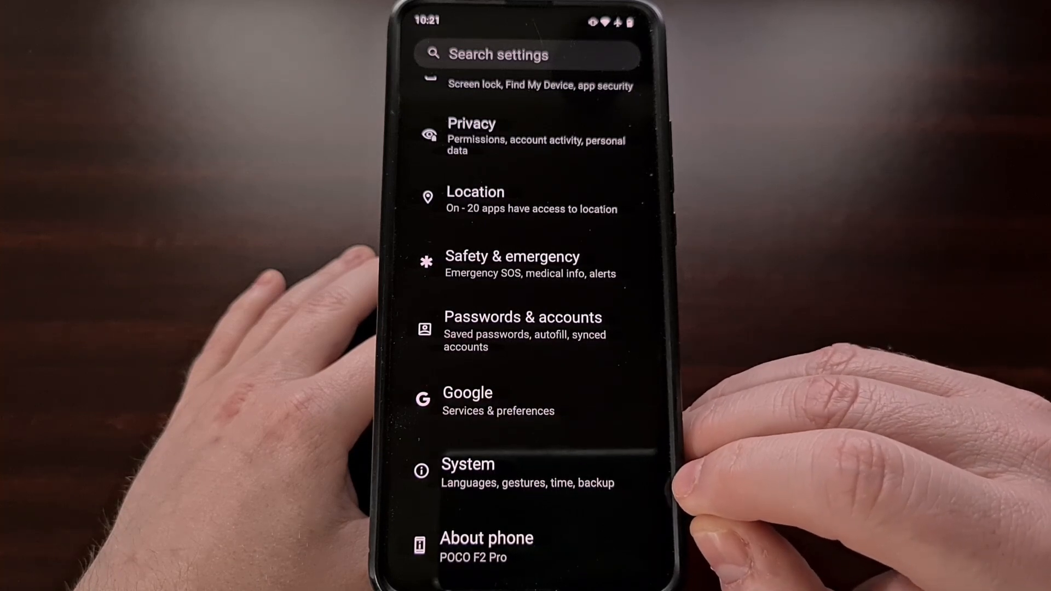
Enter System settings and scroll until Developer options is visible.
{"action": "left_click", "coordinate": [467, 473]}
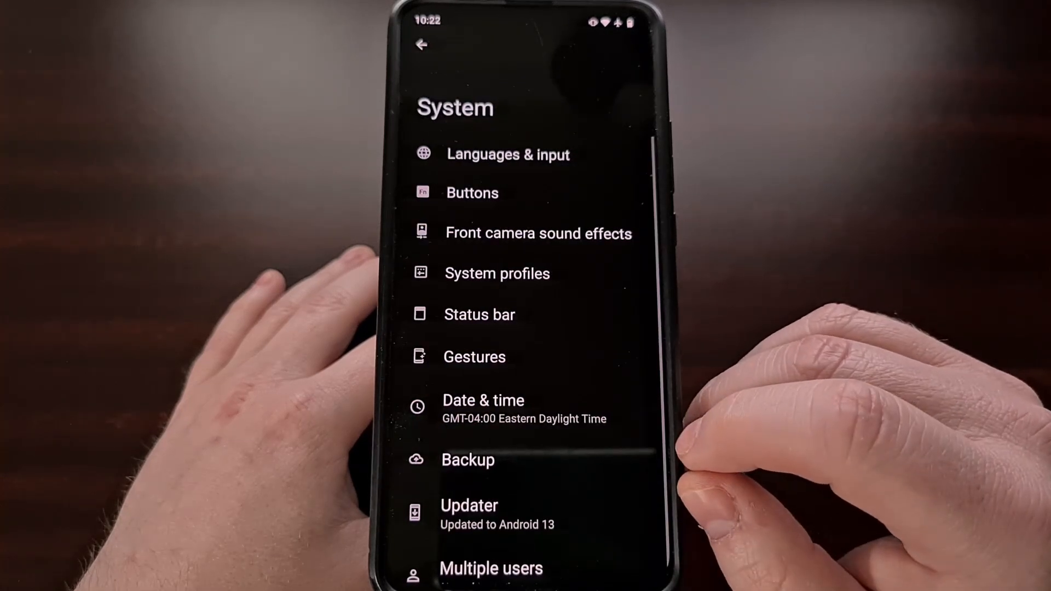
{"action": "scroll", "scroll_direction": "down", "scroll_amount": 3}
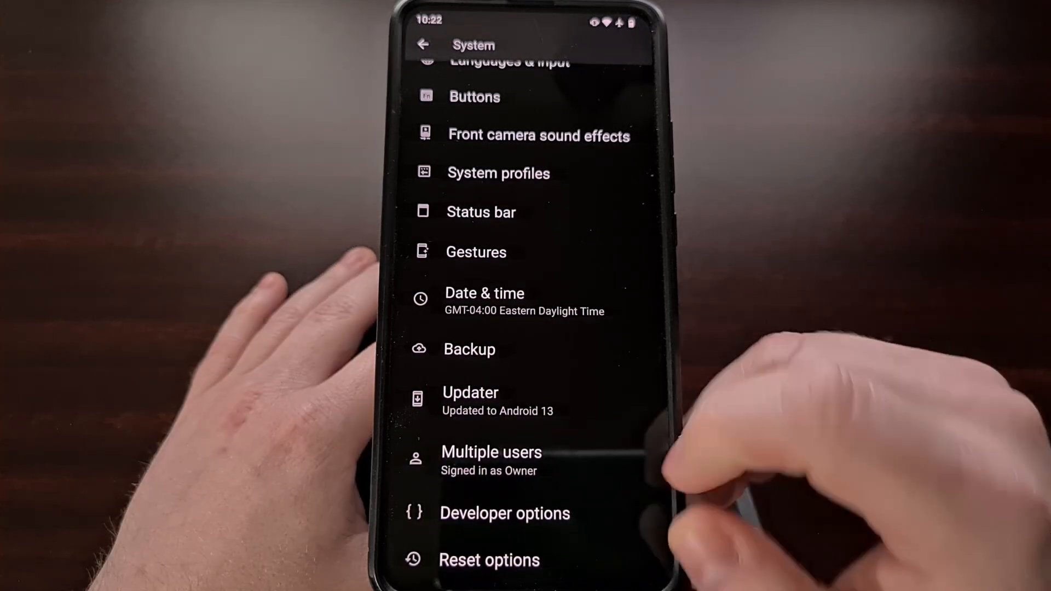
In Developer options, force activities to be resizable and enable freeform windows.
{"action": "left_click", "coordinate": [504, 513]}
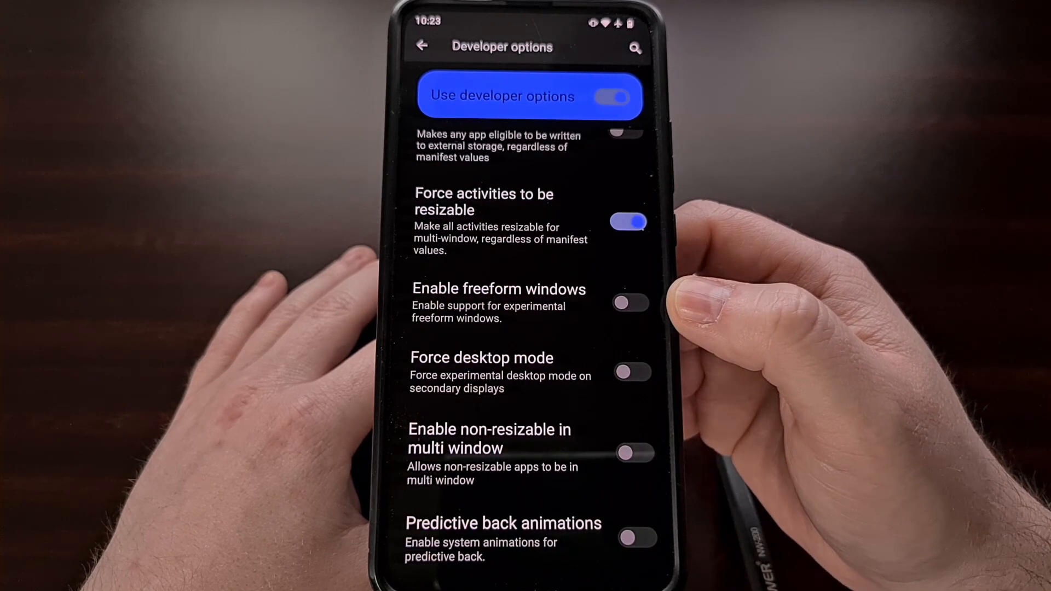
{"action": "left_click", "coordinate": [629, 304]}
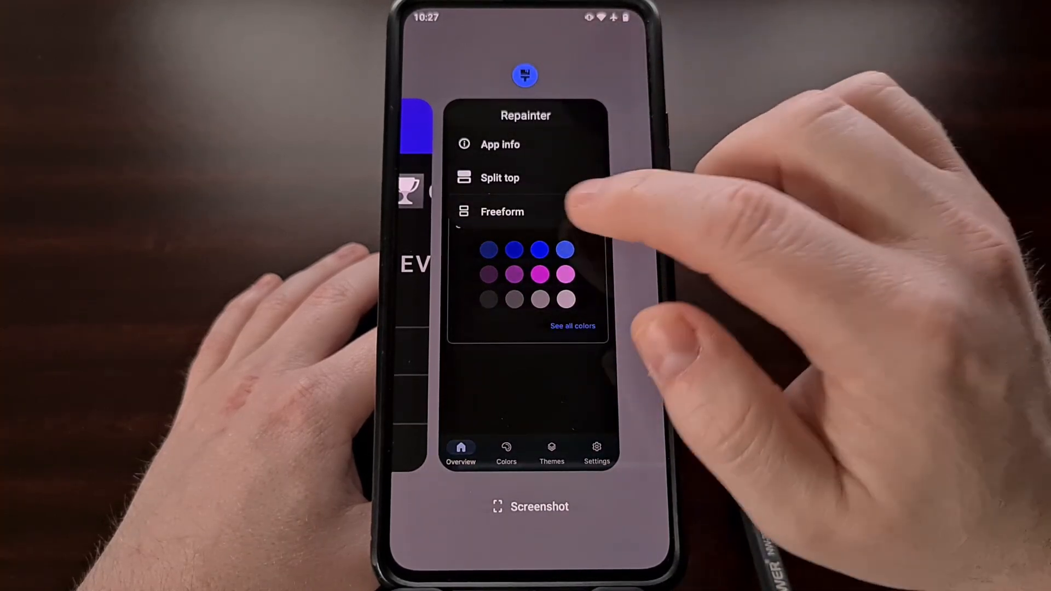
Launch Repainter from Recents in Freeform mode as a floating window.
{"action": "left_click", "coordinate": [501, 212]}
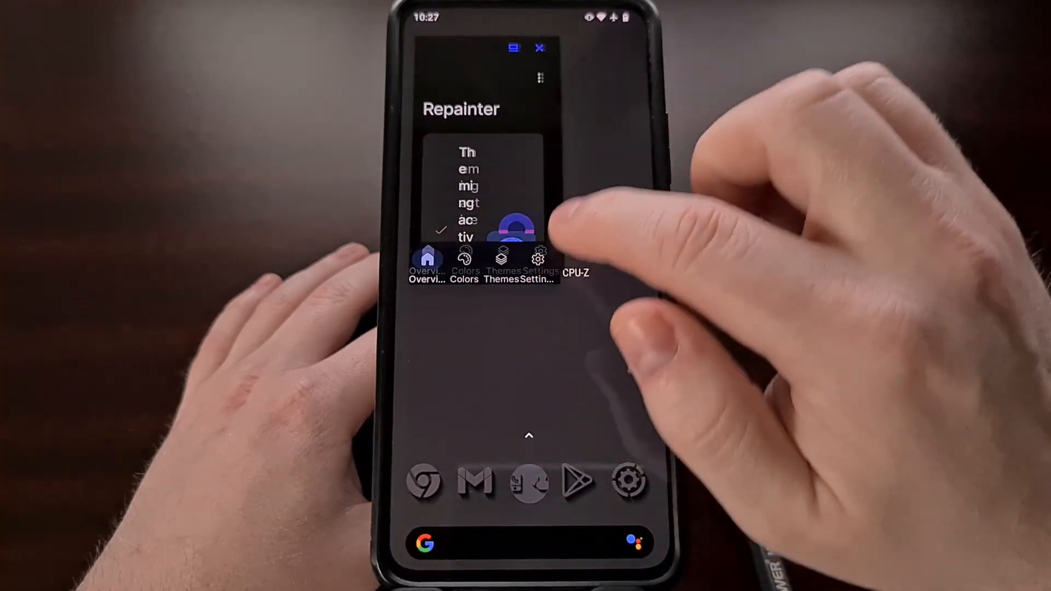